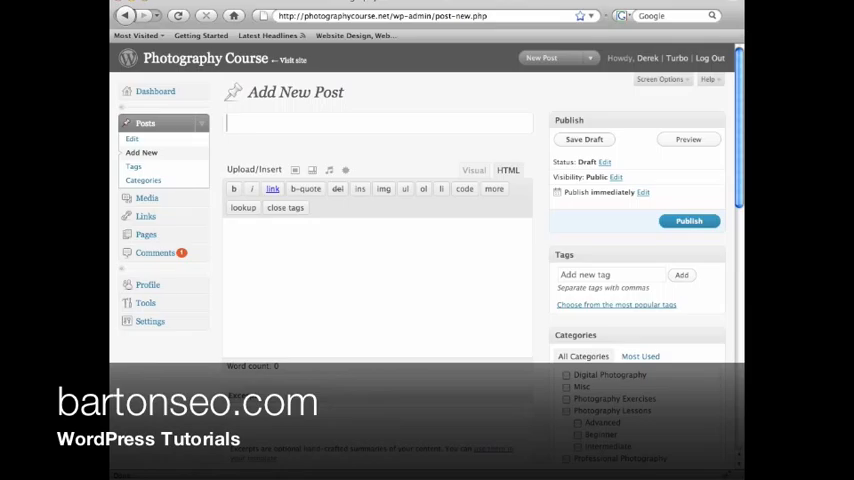
Title the new post 'New Photos!'.
type("N")
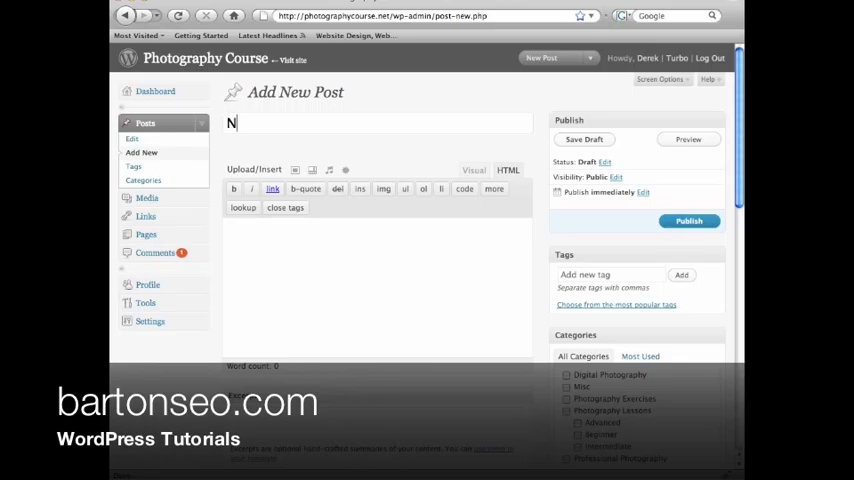
type("ew P")
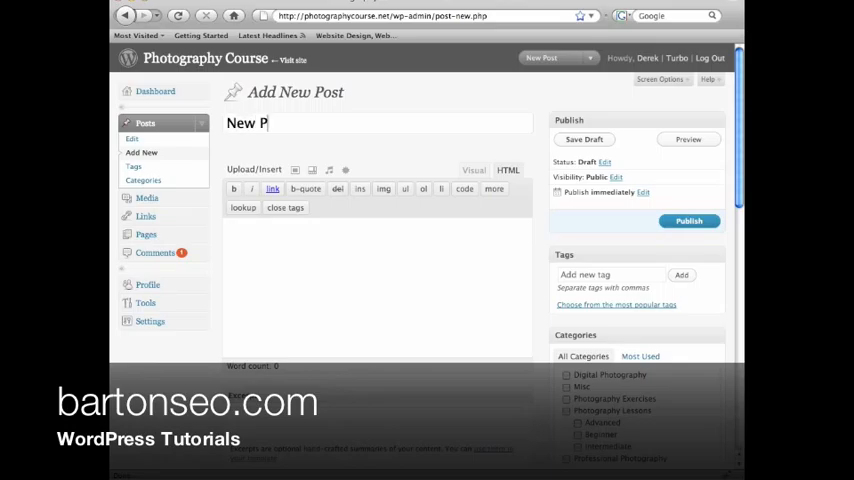
type("hotos!")
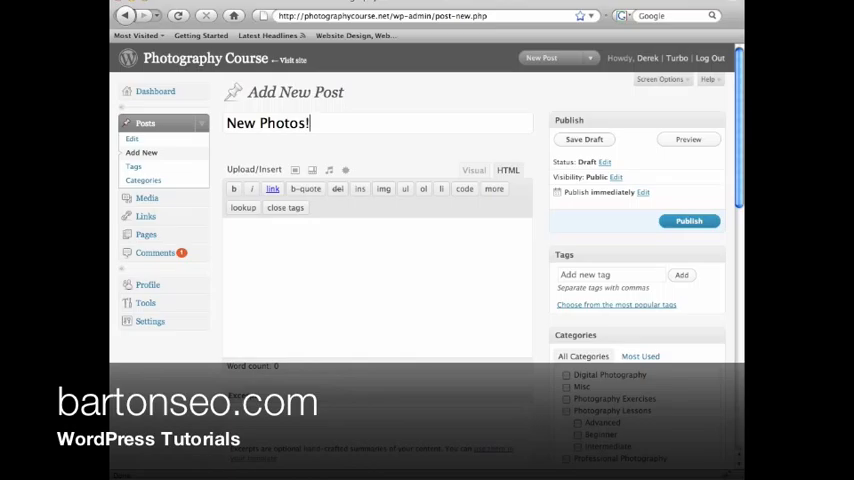
Write the post body 'We have new photos on the course!'.
left_click(584, 139)
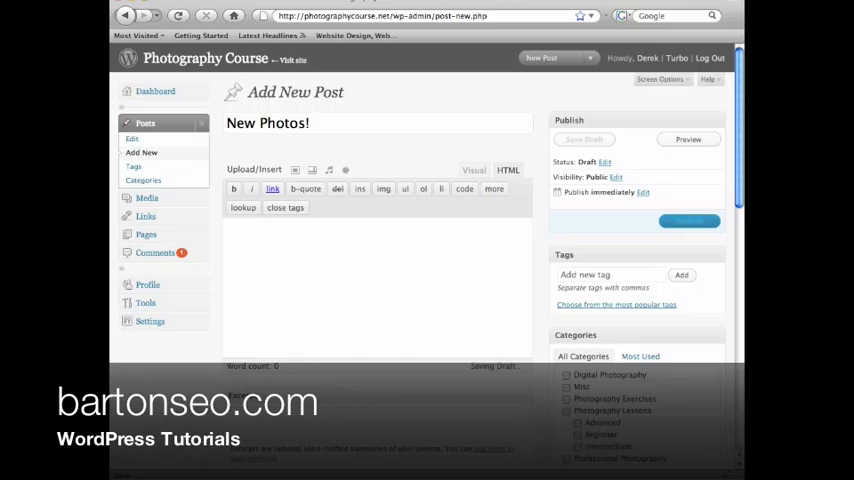
left_click(584, 139)
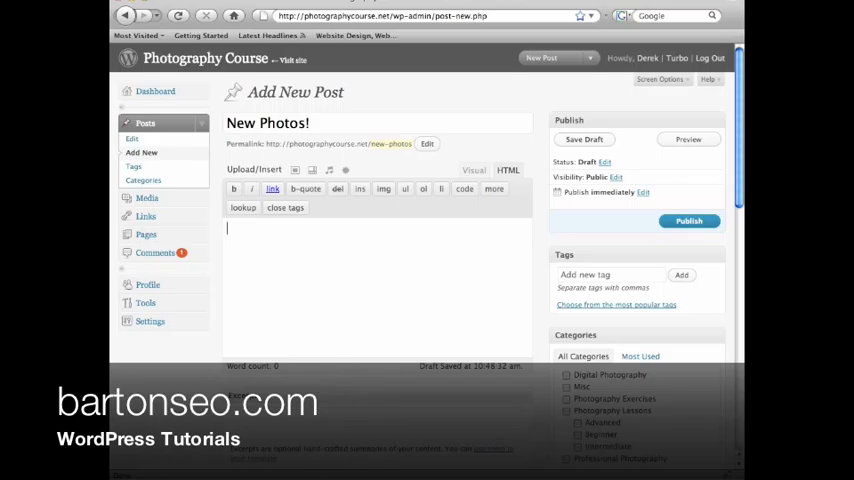
type("We")
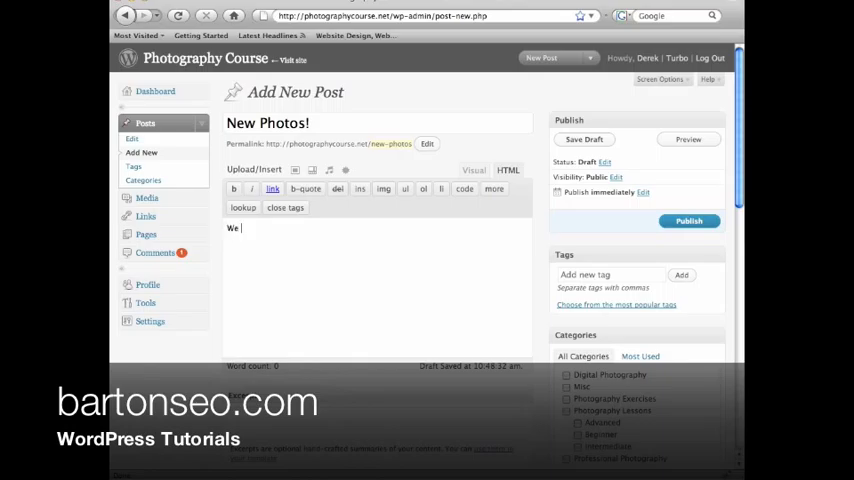
type("have new photos on")
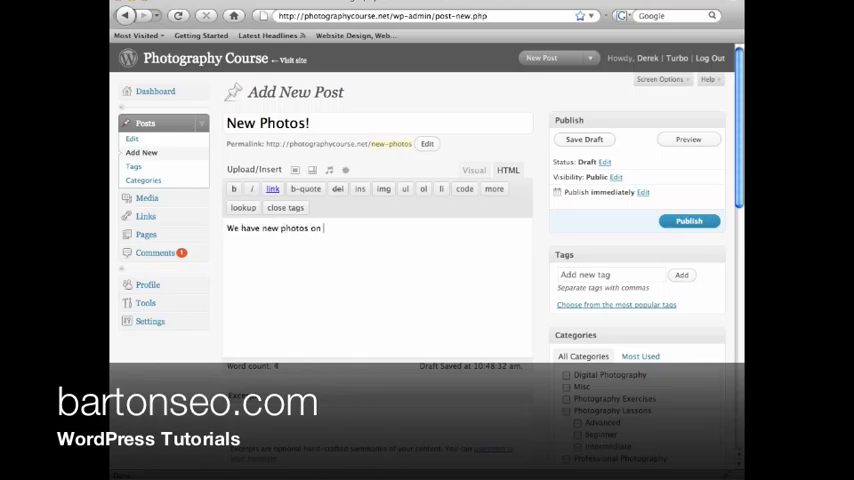
type("the course")
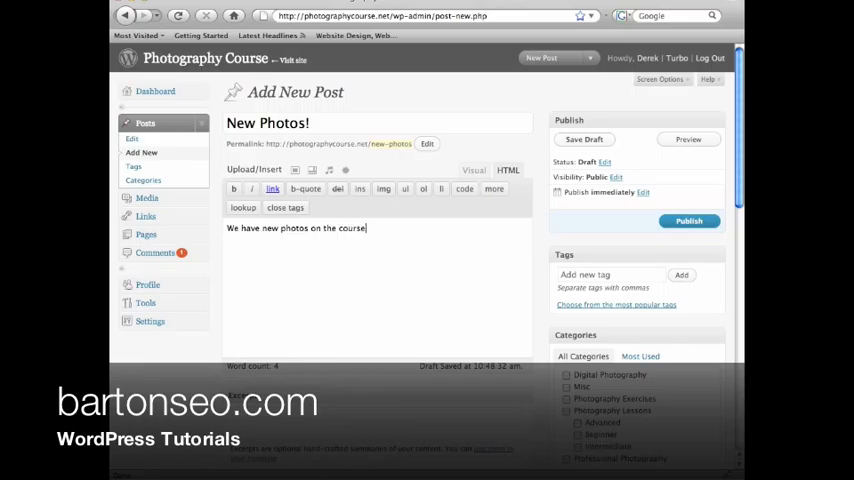
type("!")
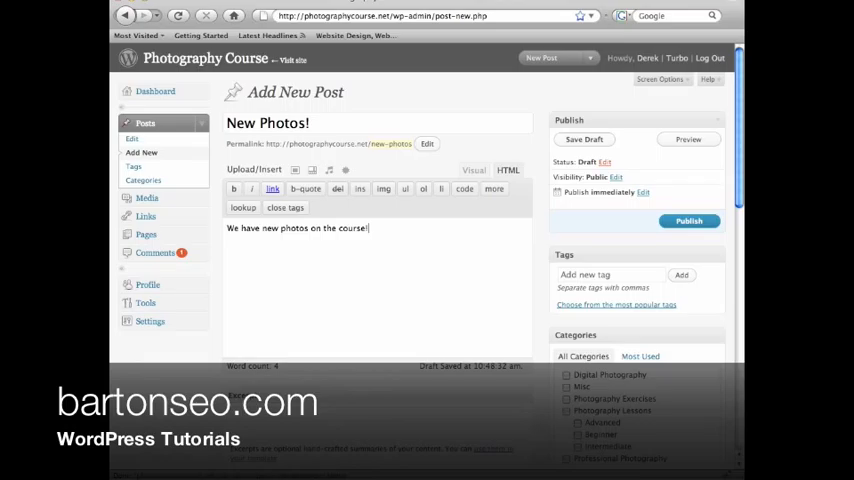
Set the New Photos! post's visibility to Private, review the publish date, and save.
left_click(616, 177)
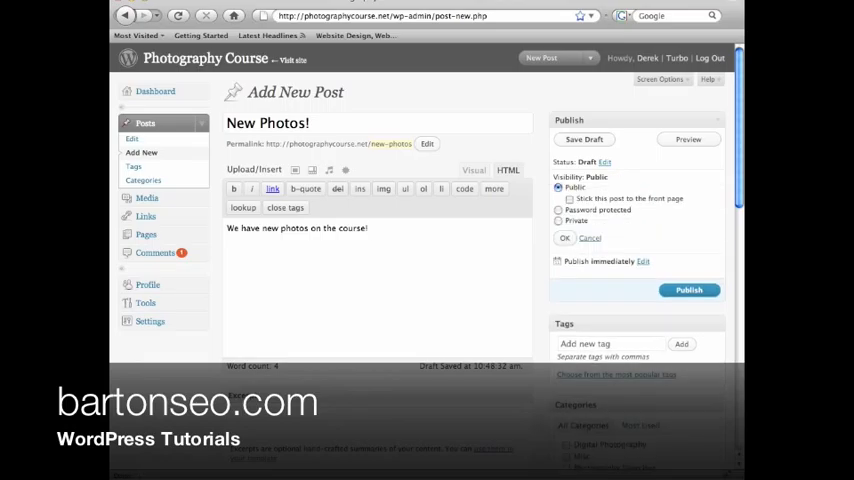
left_click(558, 220)
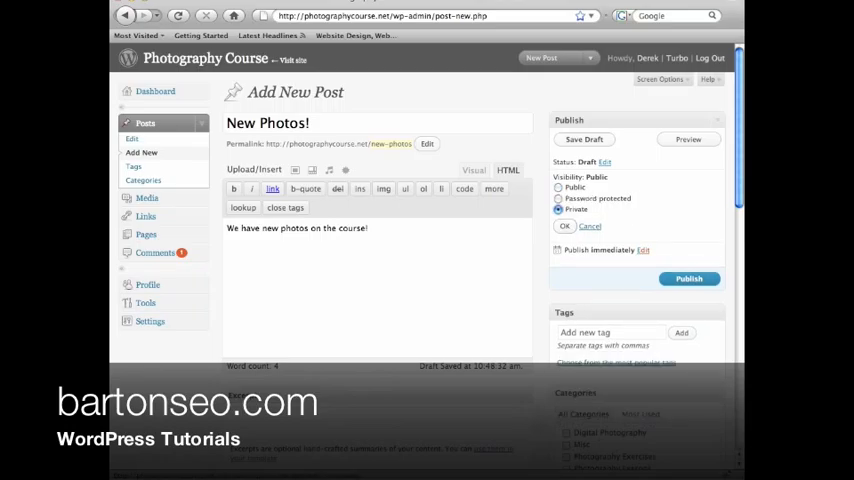
left_click(643, 250)
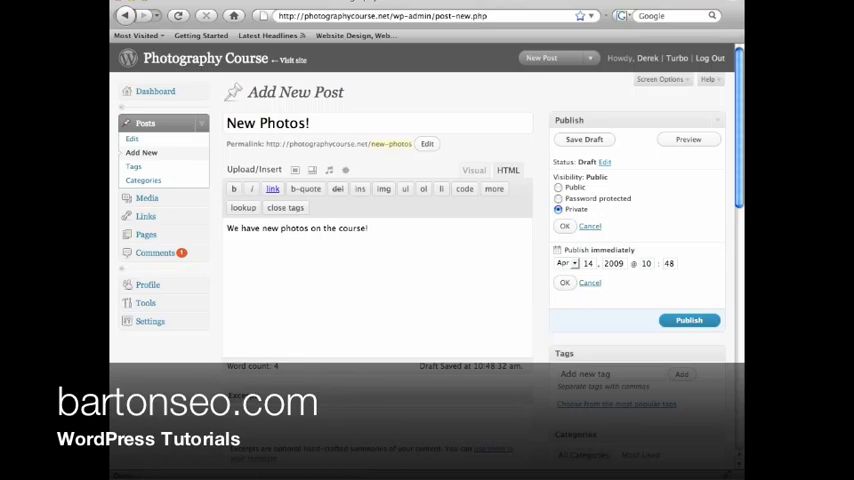
left_click(688, 320)
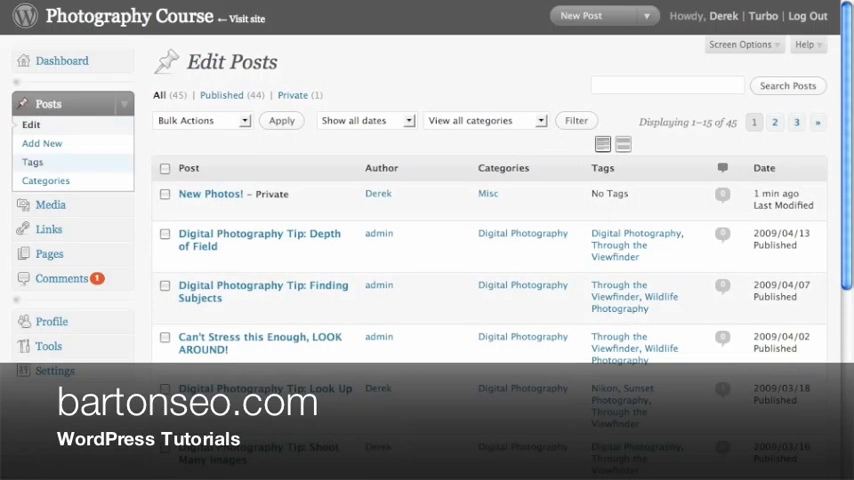
mouse_move(210, 194)
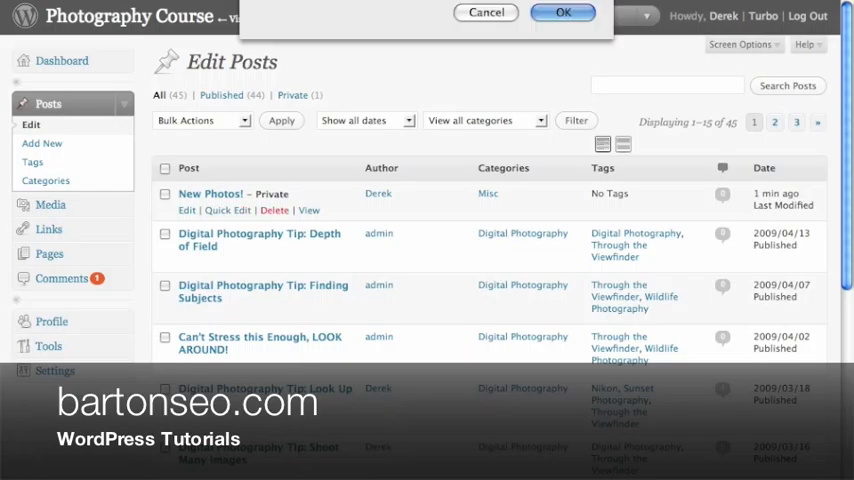
Confirm deletion of the New Photos! post and scroll the posts list.
left_click(565, 12)
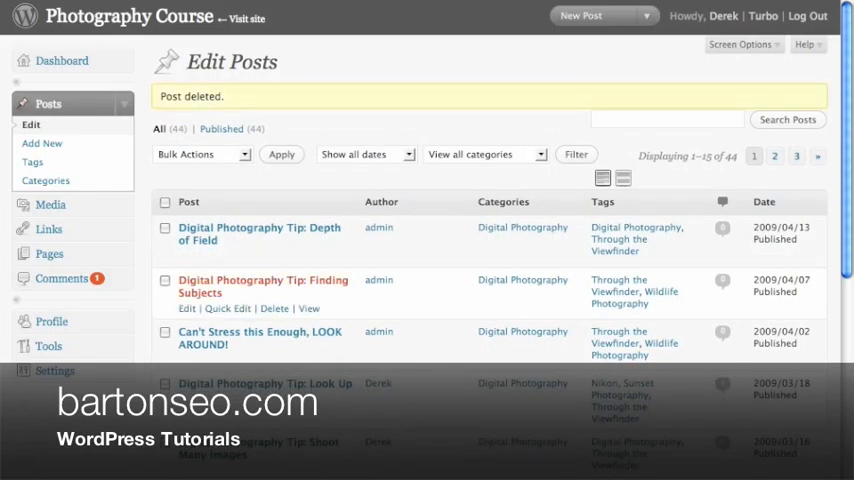
scroll("down", 3)
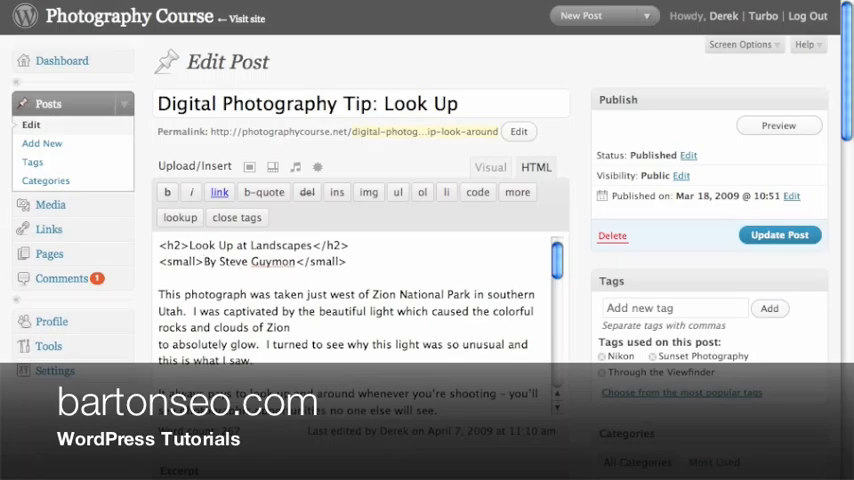
Open 'Digital Photography Tip: Look Up' in the editor and bring up the image uploader.
double_click(208, 261)
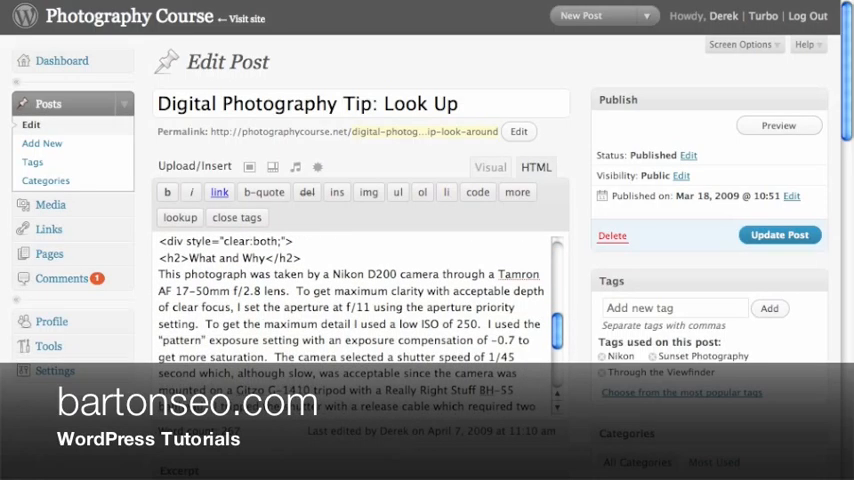
left_click(490, 167)
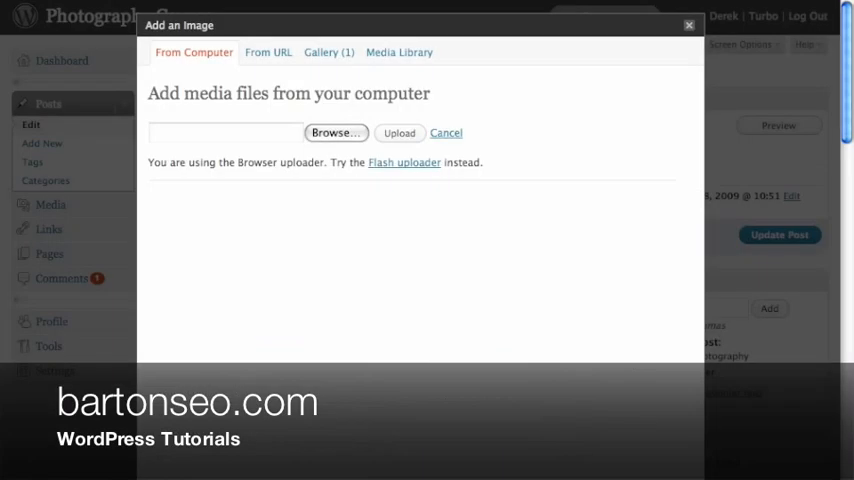
Browse for an image file, then switch to the Steve Guymon Photography site tab.
left_click(336, 132)
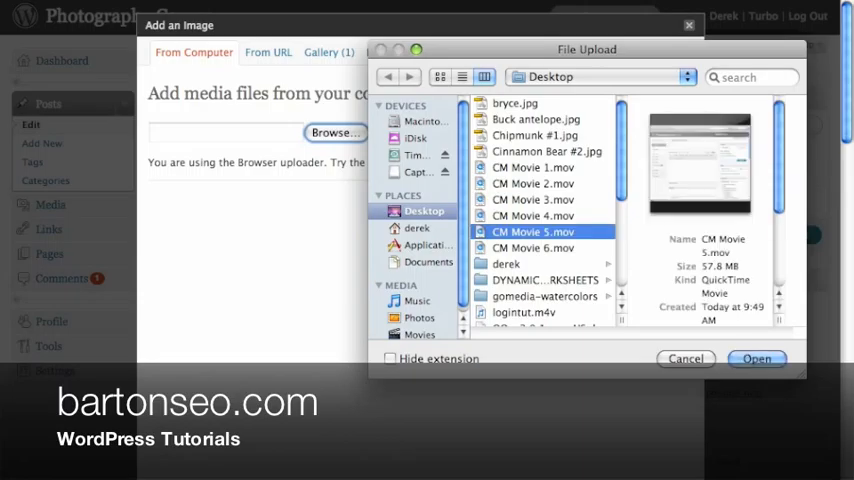
left_click(537, 119)
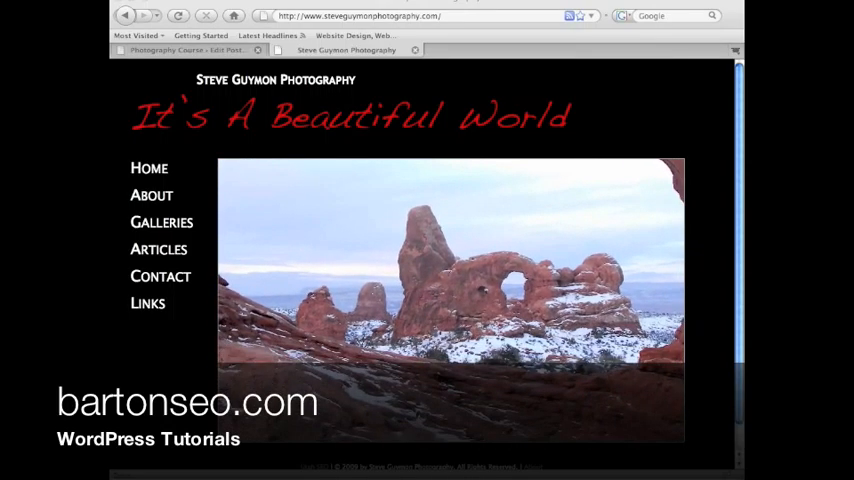
Open the Steve Guymon Photography blog page and scroll through its posts.
left_click(158, 249)
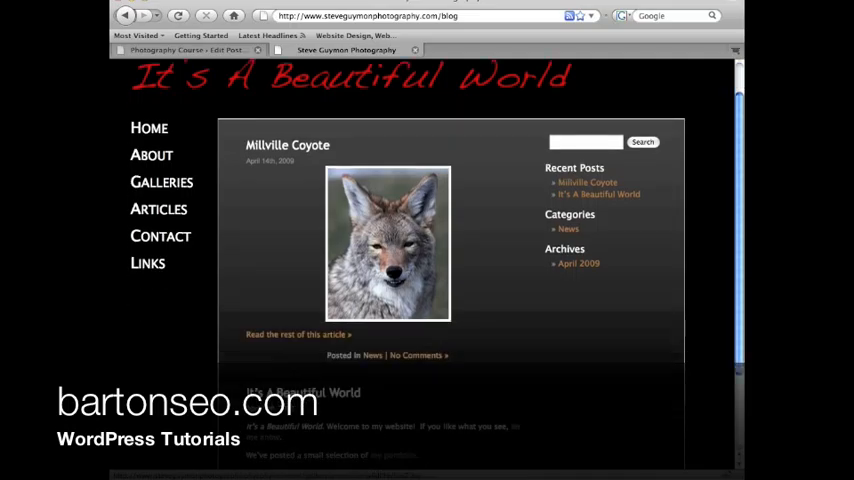
scroll("down", 3)
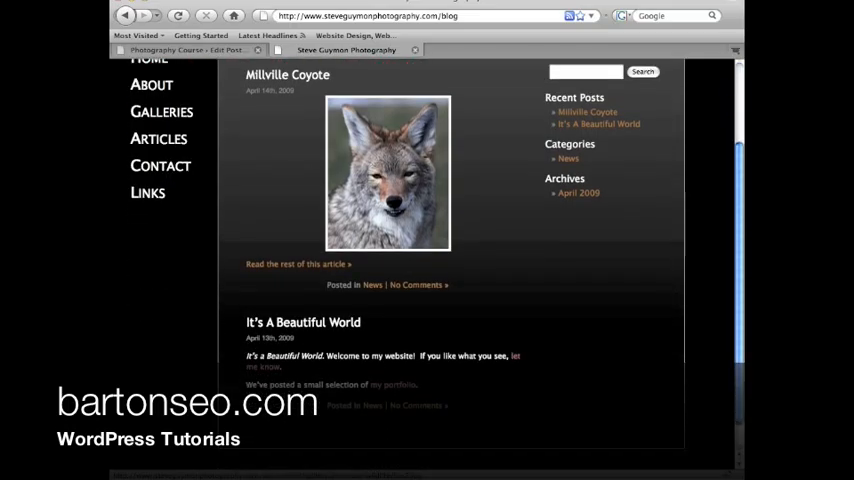
scroll("up", 3)
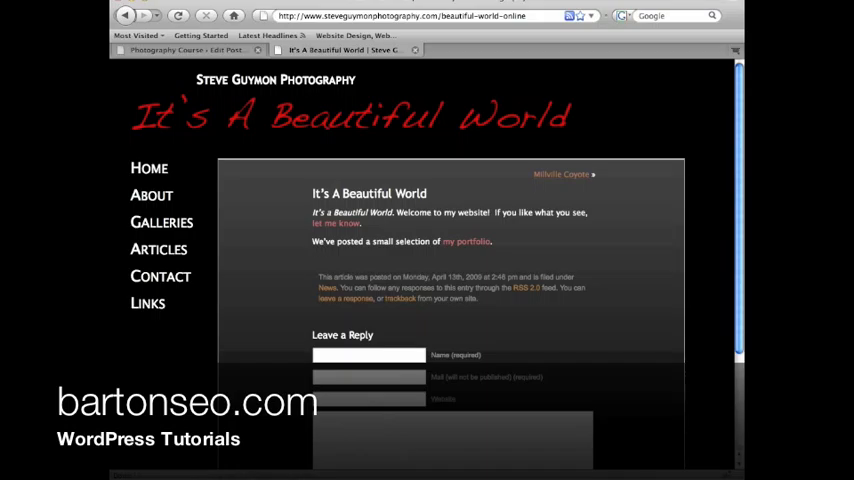
scroll("down", 3)
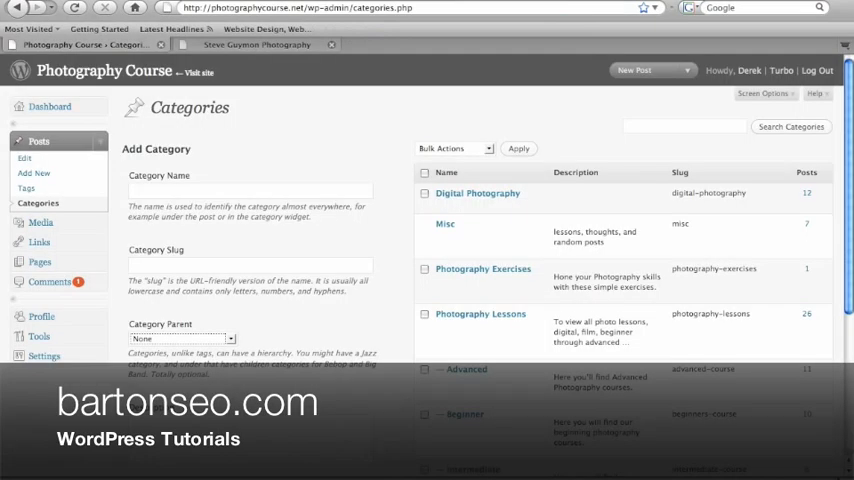
Enter category 'Steve Guymon's Photos', slug 'steve-guymon-photos', and parent Digital Photography.
left_click(248, 190)
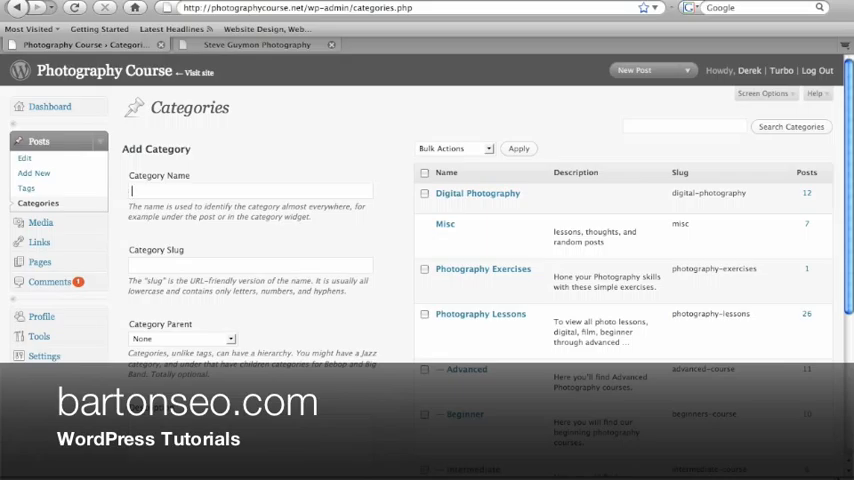
type("Steve")
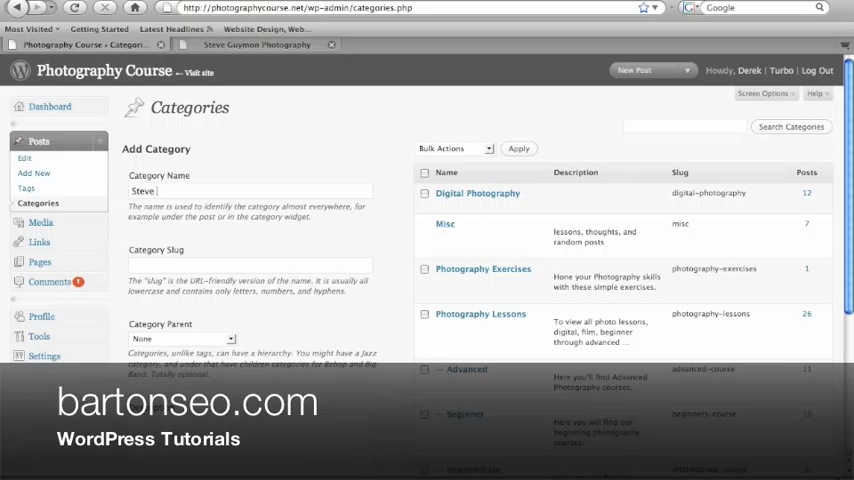
type("Guymon")
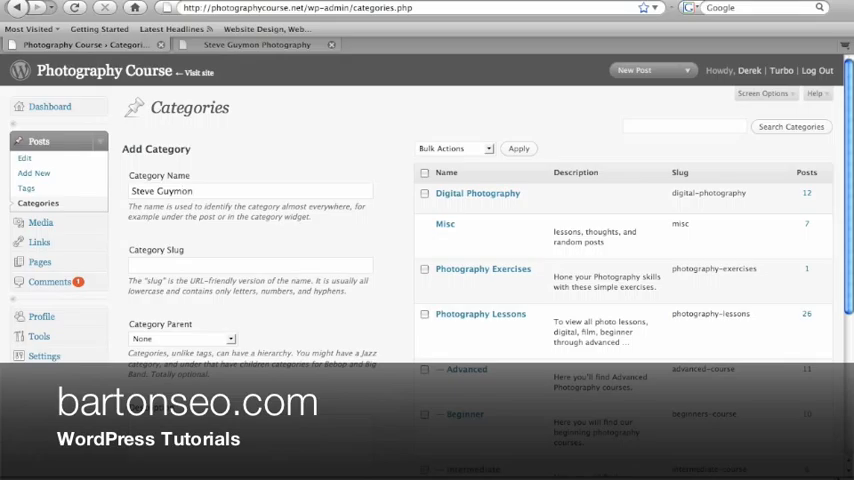
type("'s Pht")
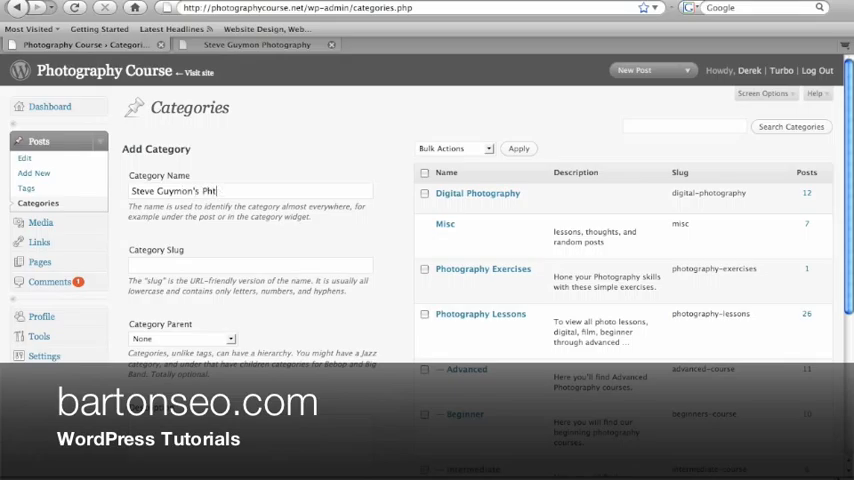
type("otos")
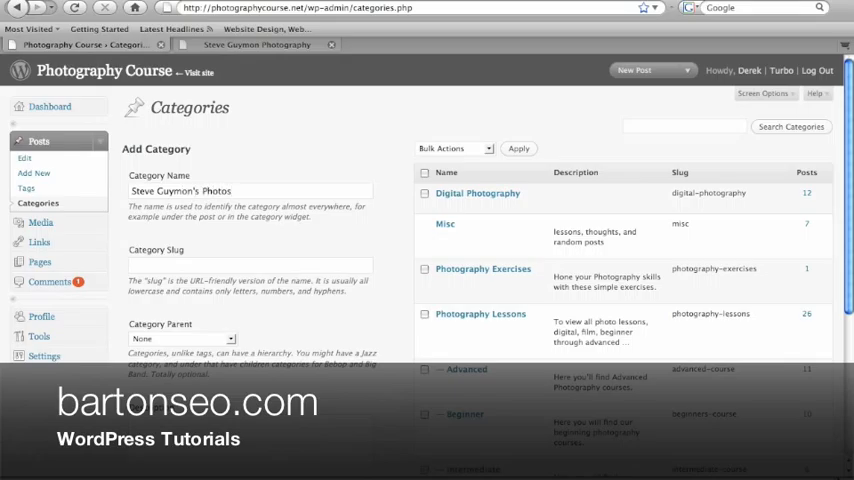
type("steve-guymon-")
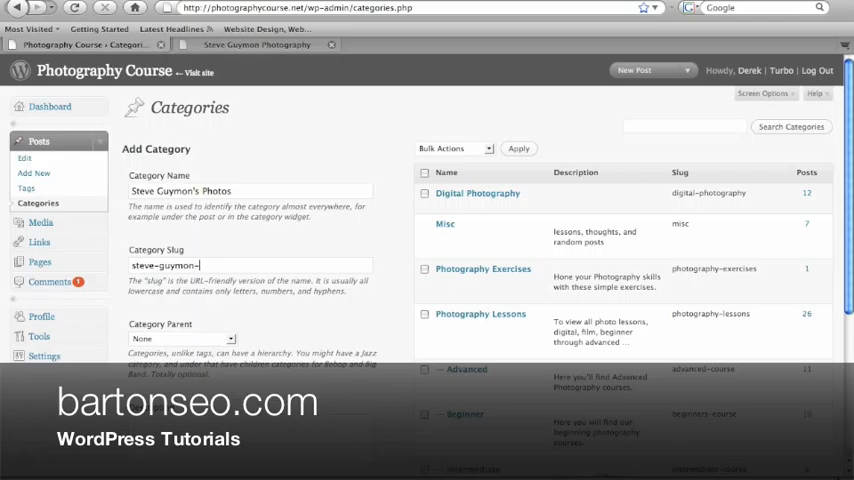
type("photos")
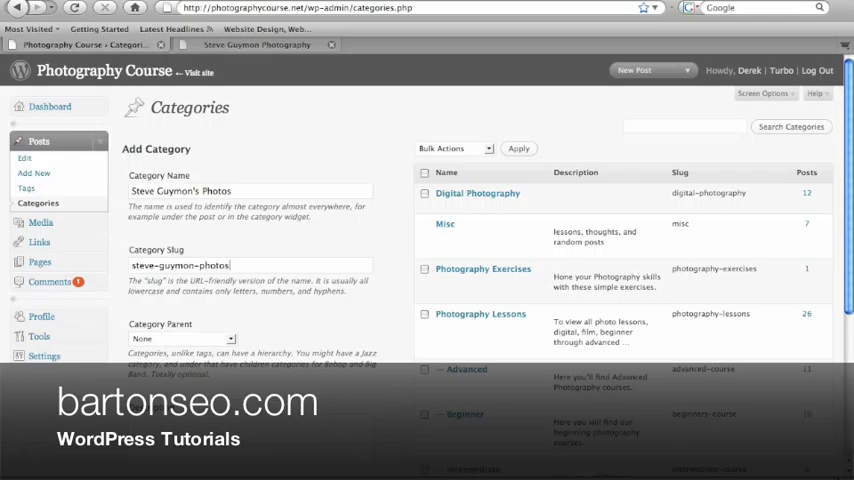
left_click(185, 338)
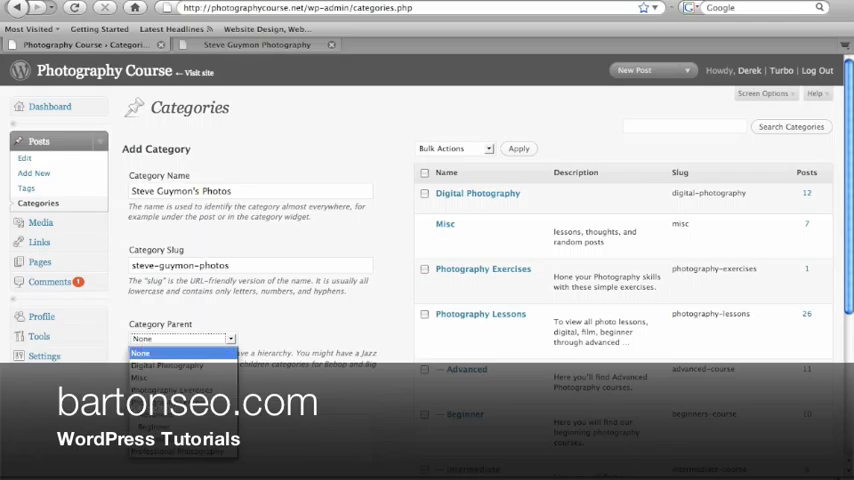
mouse_move(180, 369)
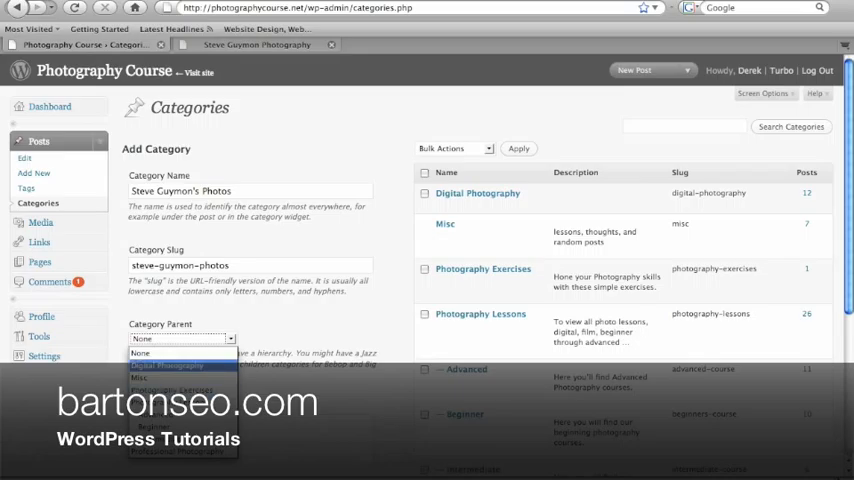
left_click(165, 367)
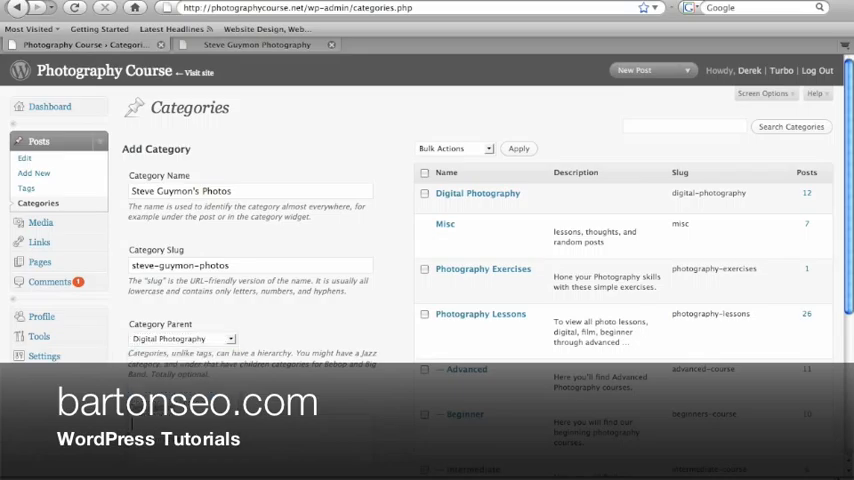